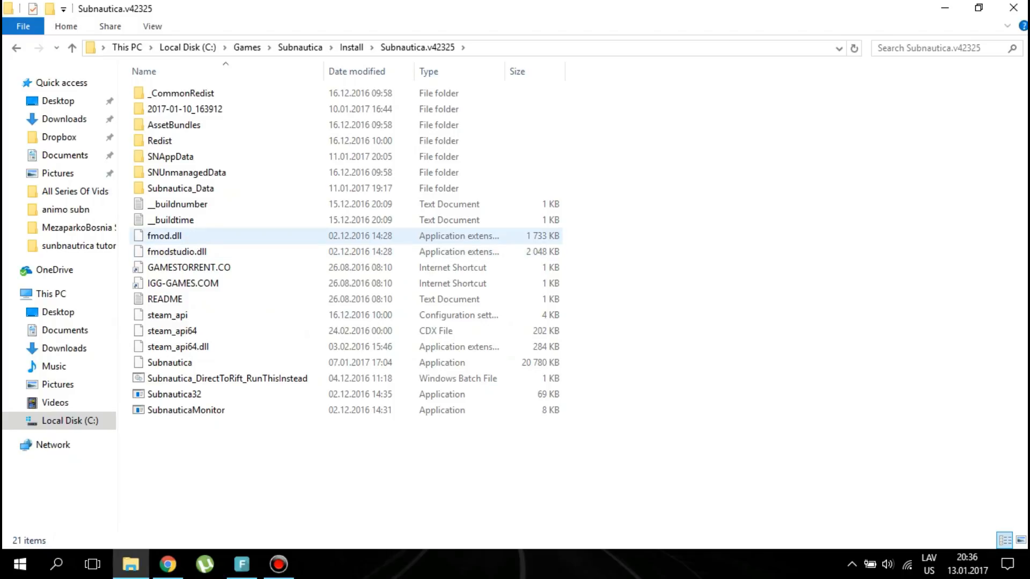
- Open SNAppData, then SavedGames, in the Subnautica.v42325 install folder
left_click(180, 188)
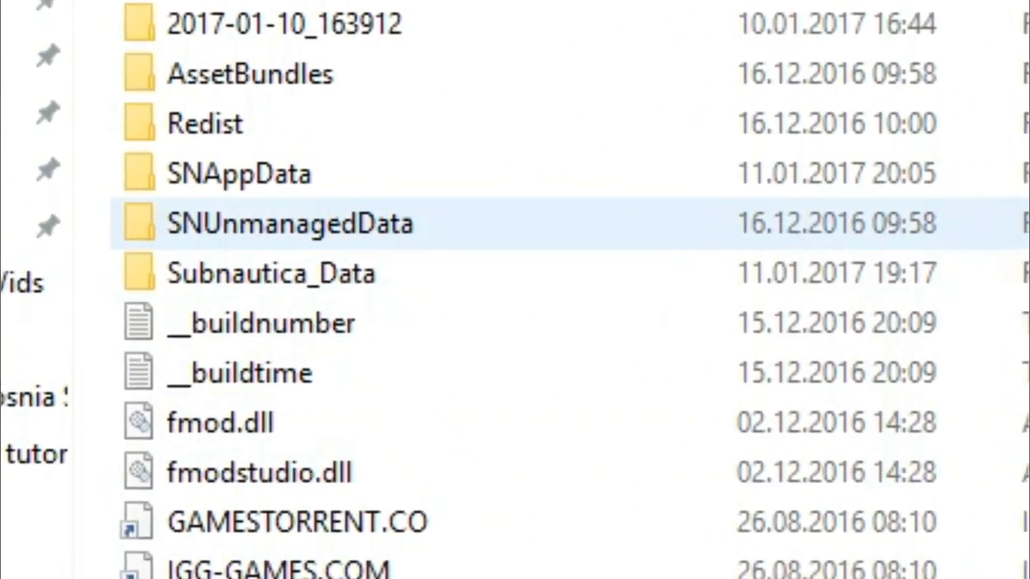
double_click(233, 176)
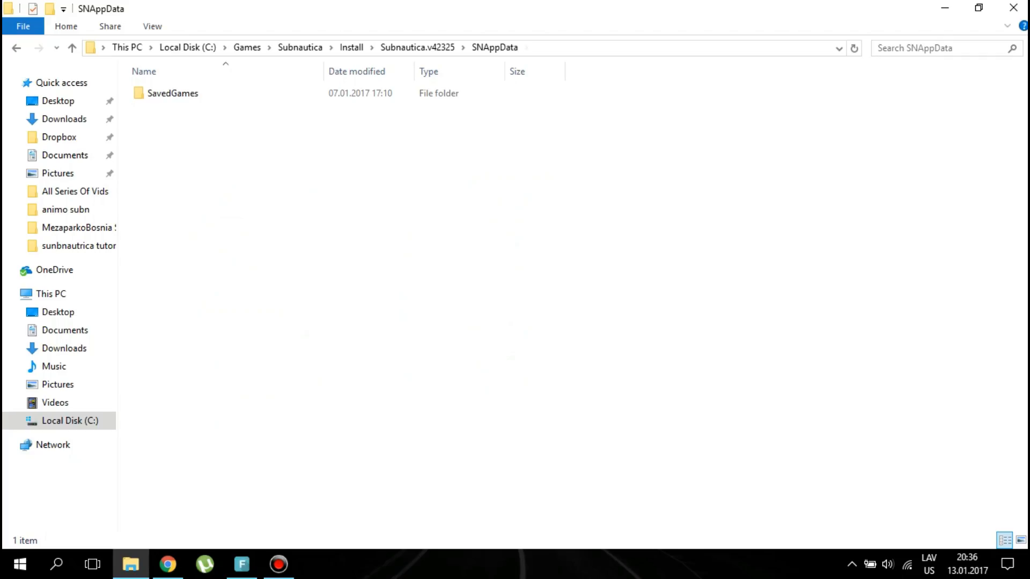
double_click(173, 93)
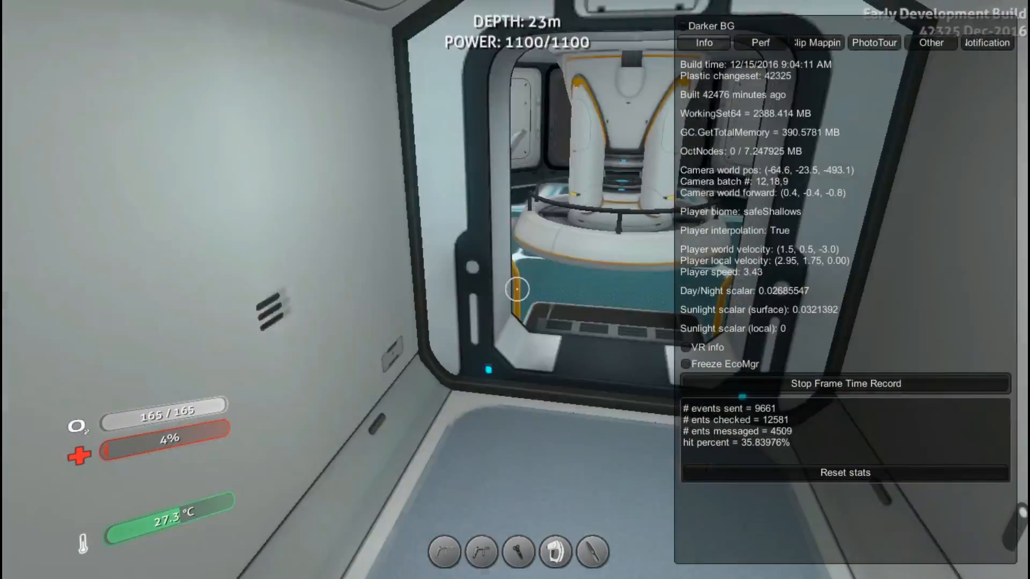
mouse_move(517, 288)
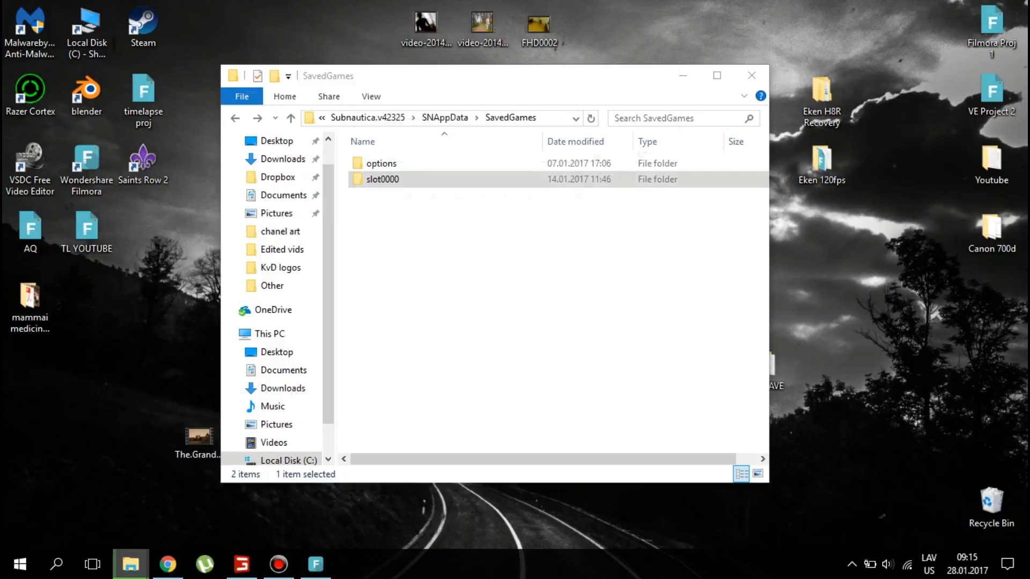
- Open the slot0000 save folder inside SavedGames
double_click(382, 179)
type("1")
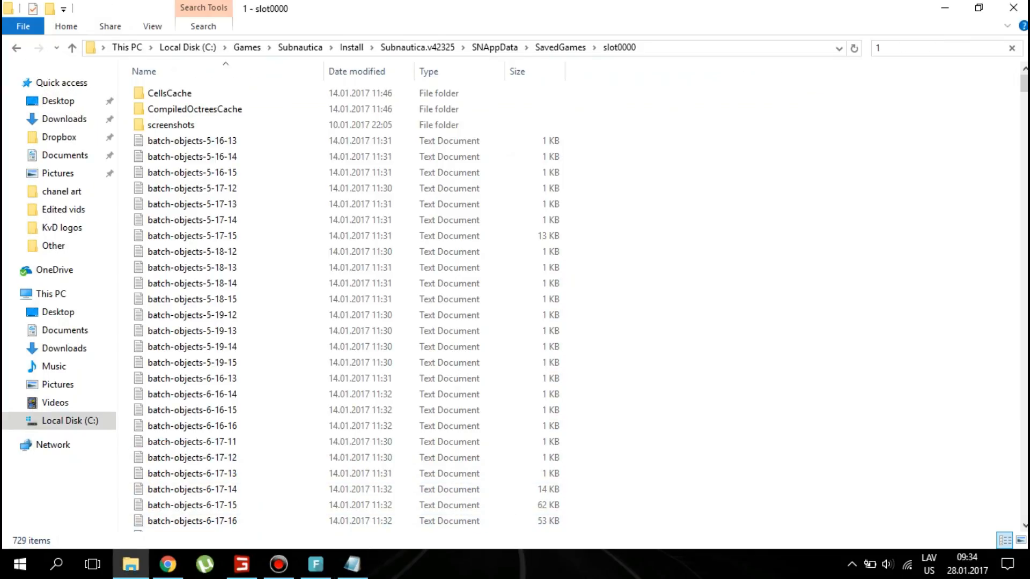
- Search slot0000 for 12-18 and select the 12-18-8, -9 and -10 camera batch files
type("2-18")
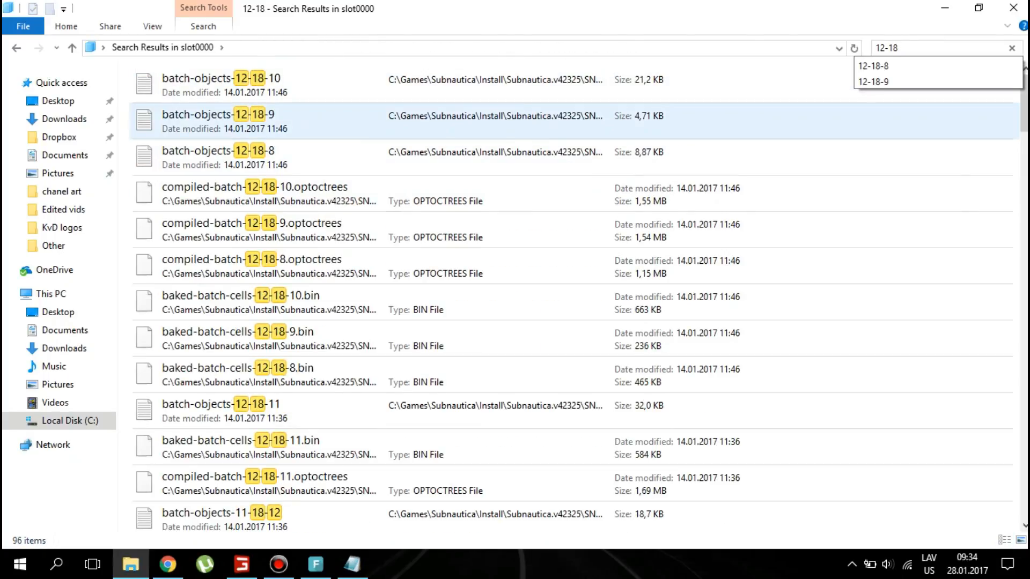
left_click(225, 156)
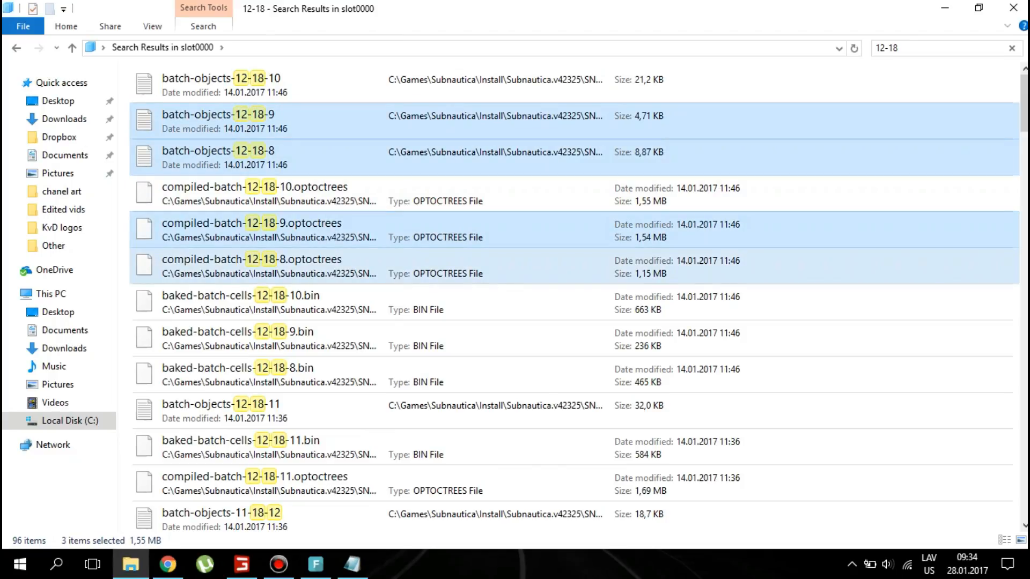
double_click(198, 79)
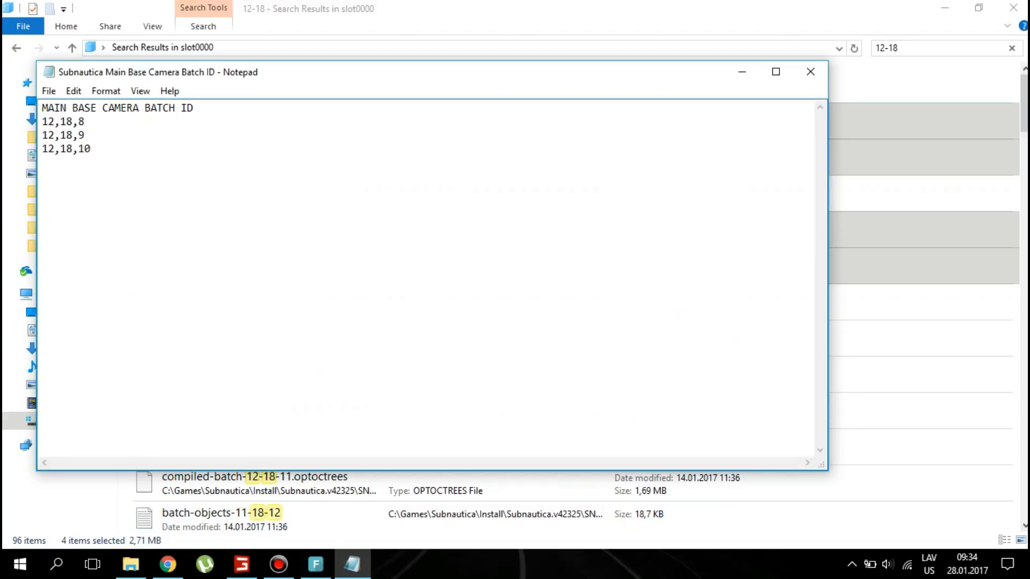
left_click(810, 72)
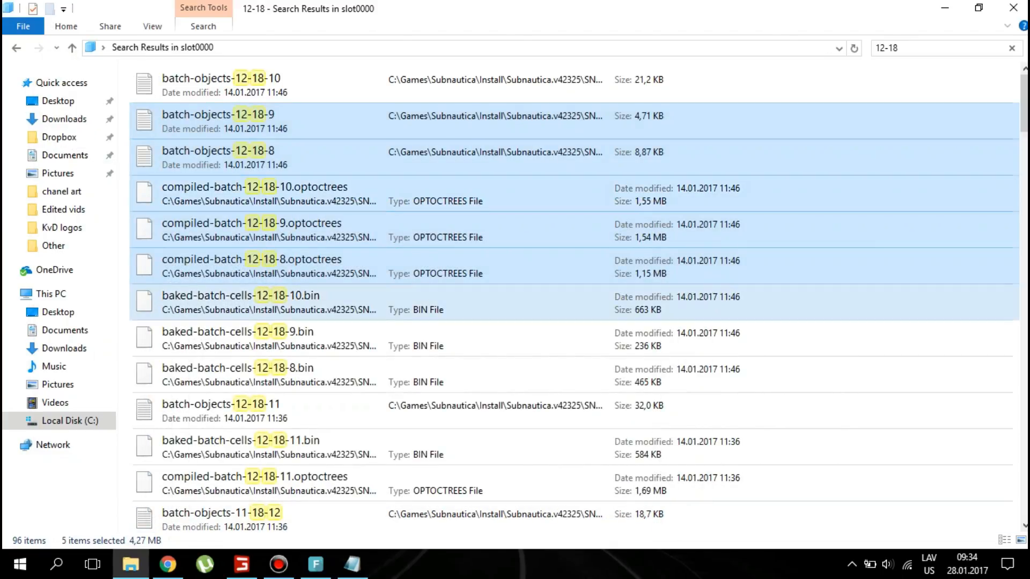
- Bring up the context menu for the selected camera batch files
right_click(240, 295)
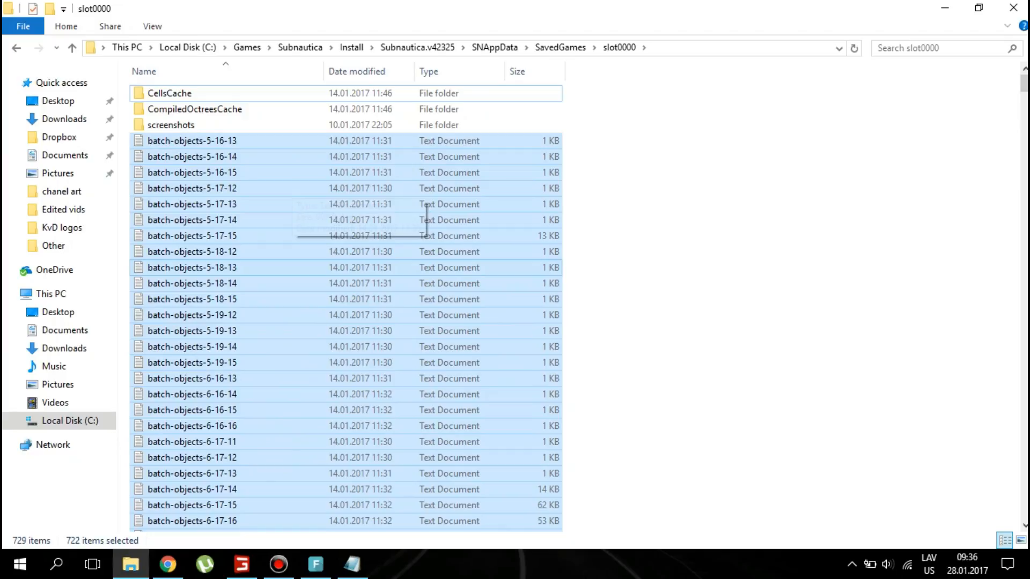
- Delete the slot0000 batch-objects files and CellsCache contents, then return to slot0000
key("Delete")
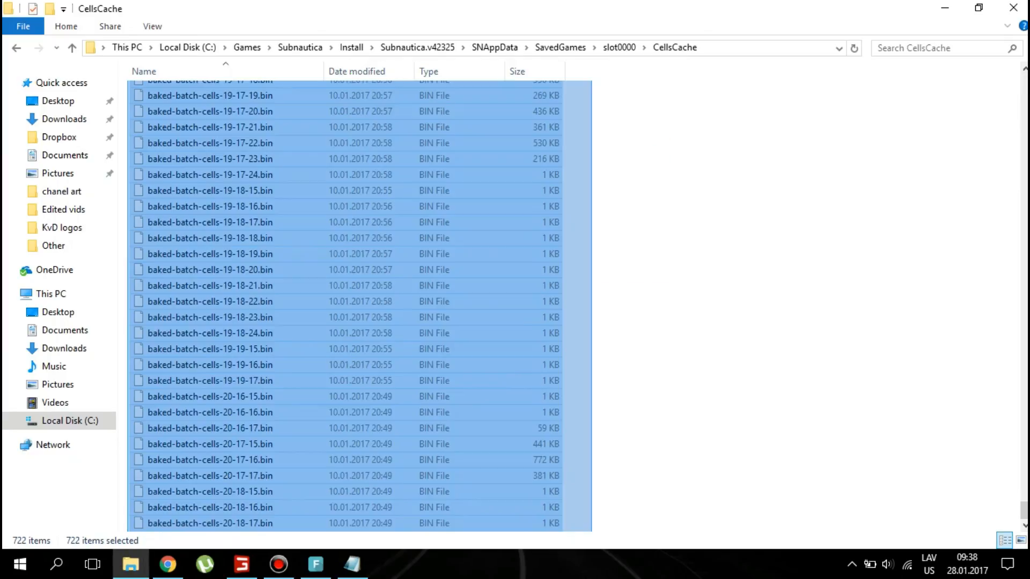
key("Delete")
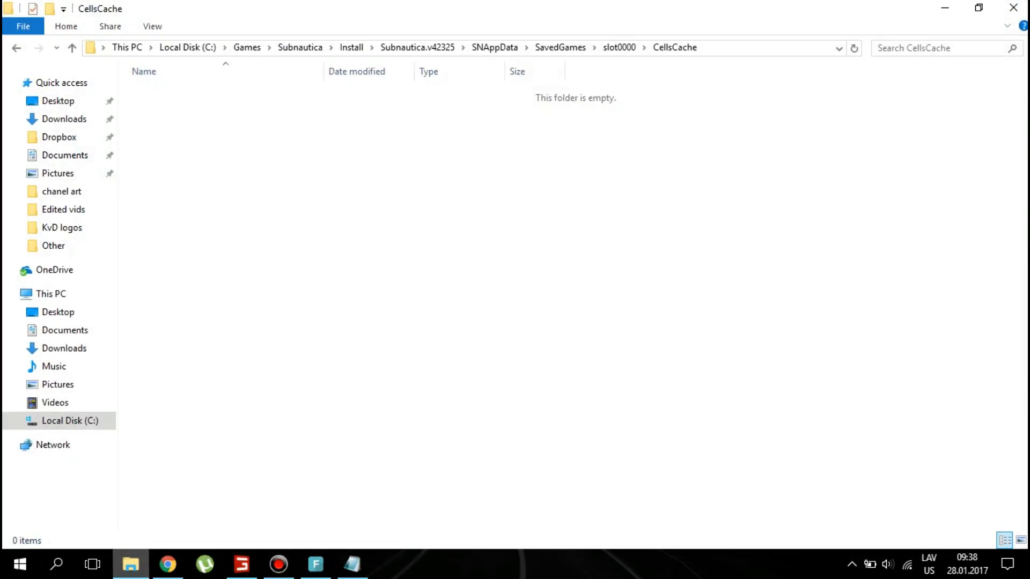
left_click(619, 47)
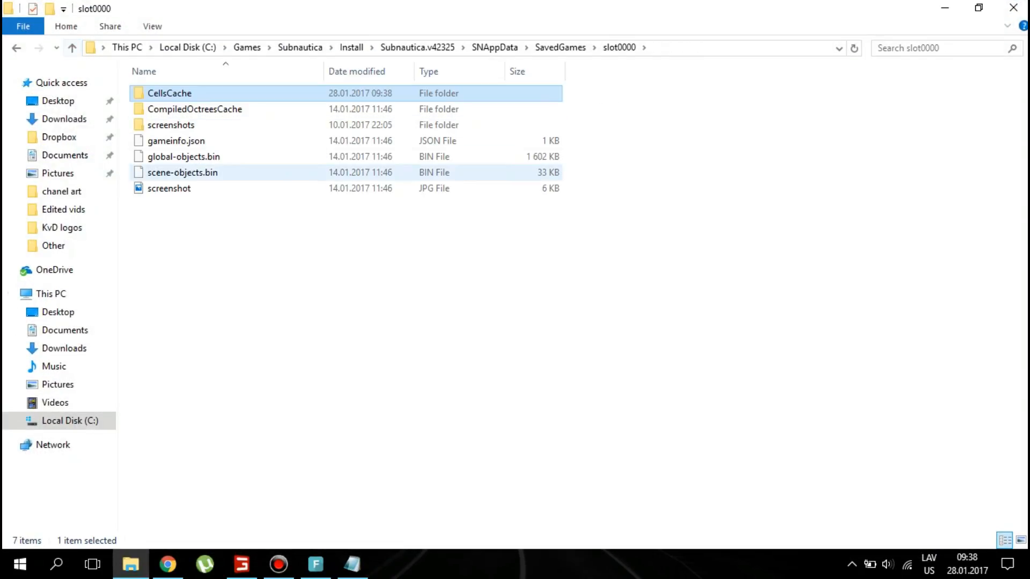